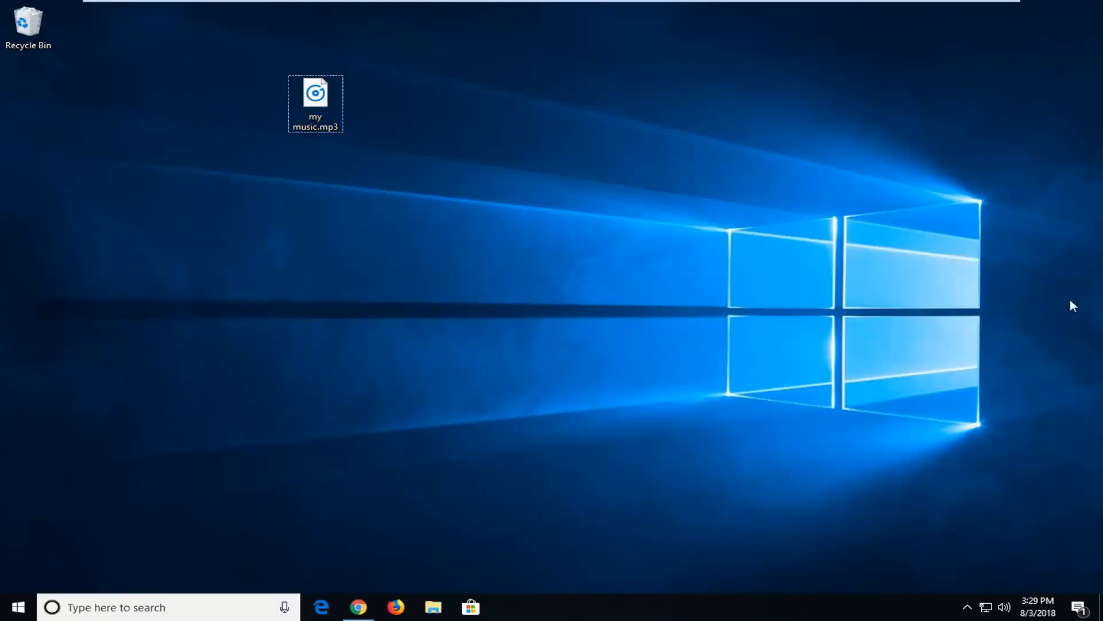
{"action": "mouse_move", "coordinate": [710, 322]}
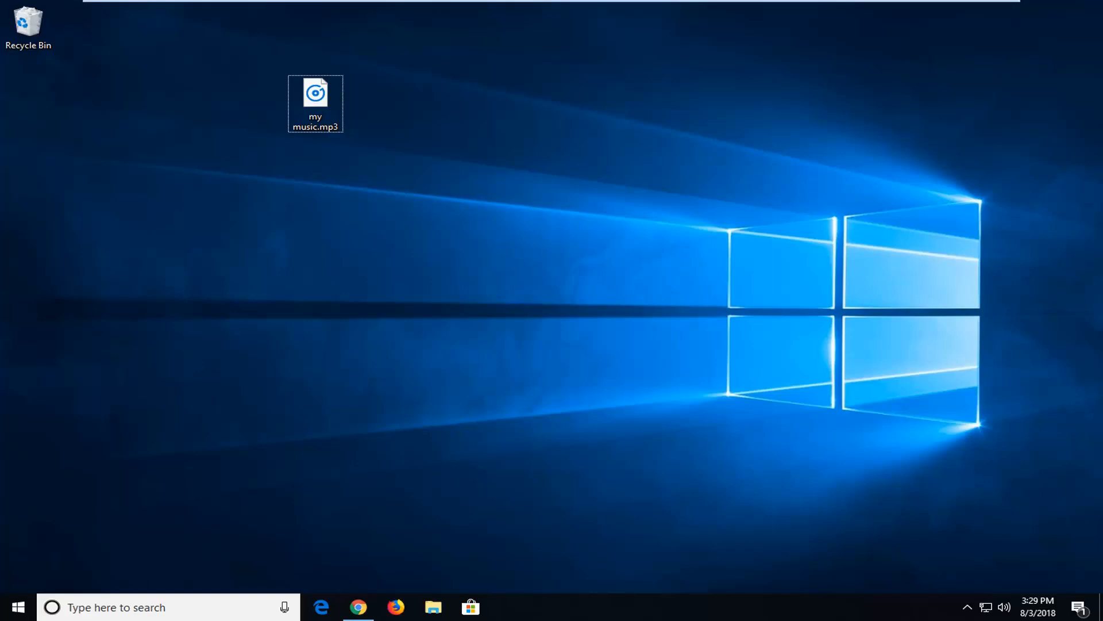
{"action": "mouse_move", "coordinate": [859, 352]}
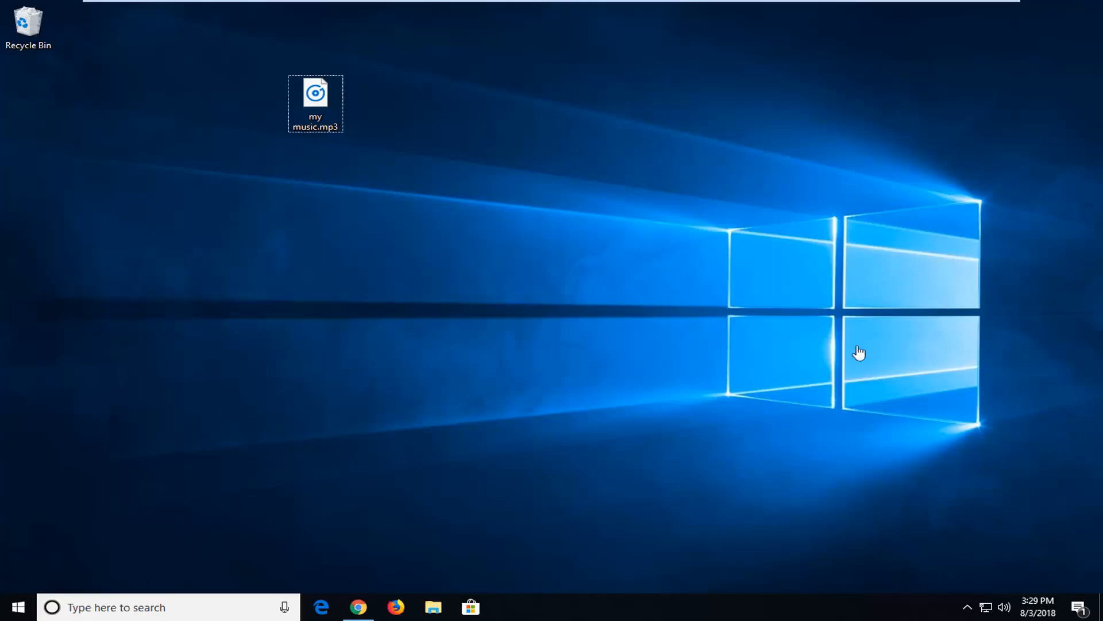
Bring Chrome forward and reload the Audio Converter start page via its logo
{"action": "left_click", "coordinate": [358, 607]}
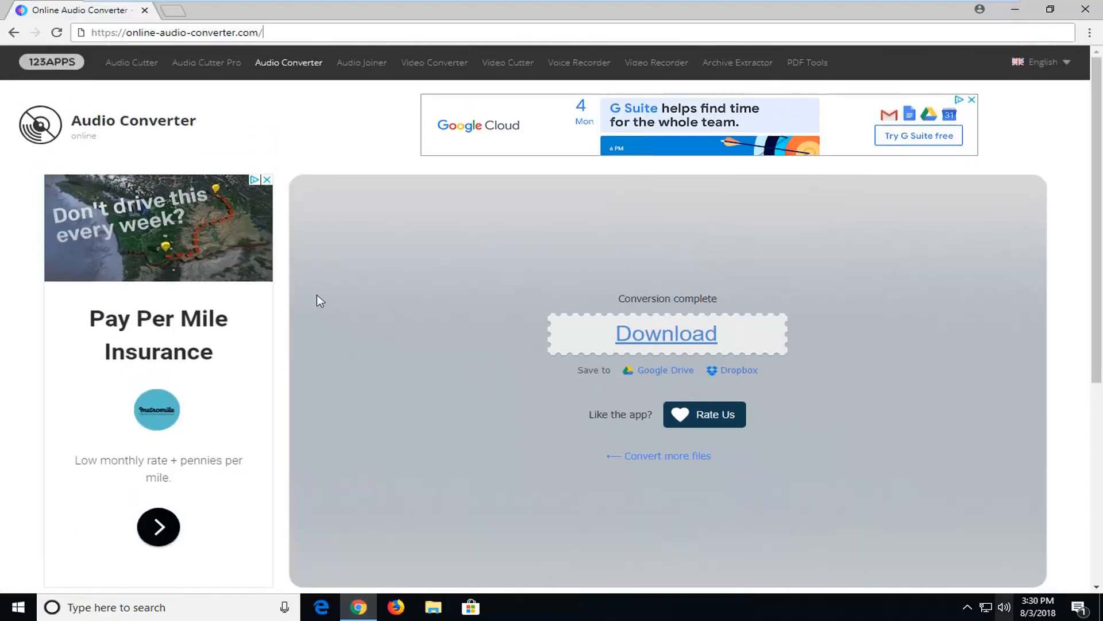
{"action": "mouse_move", "coordinate": [217, 213]}
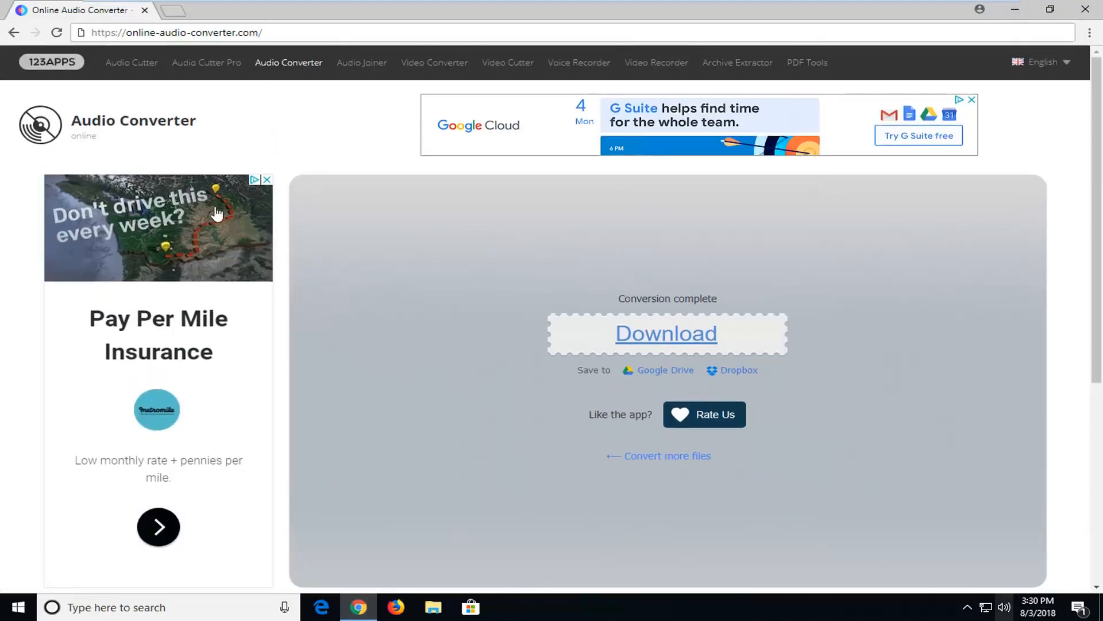
{"action": "scroll", "scroll_direction": "down", "scroll_amount": 3}
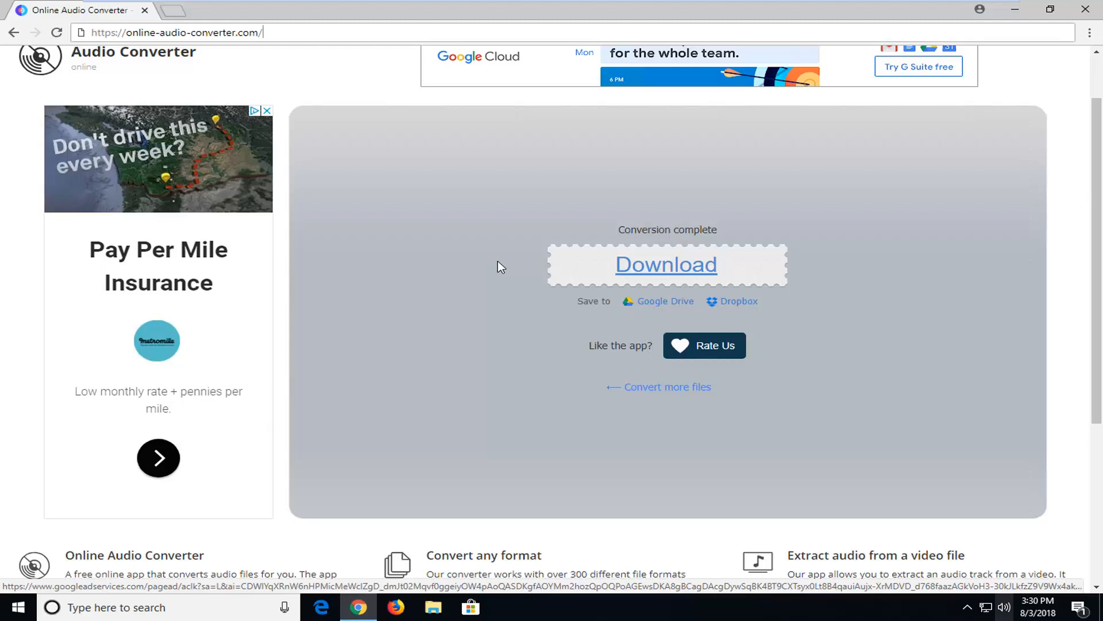
{"action": "scroll", "scroll_direction": "up", "scroll_amount": 3}
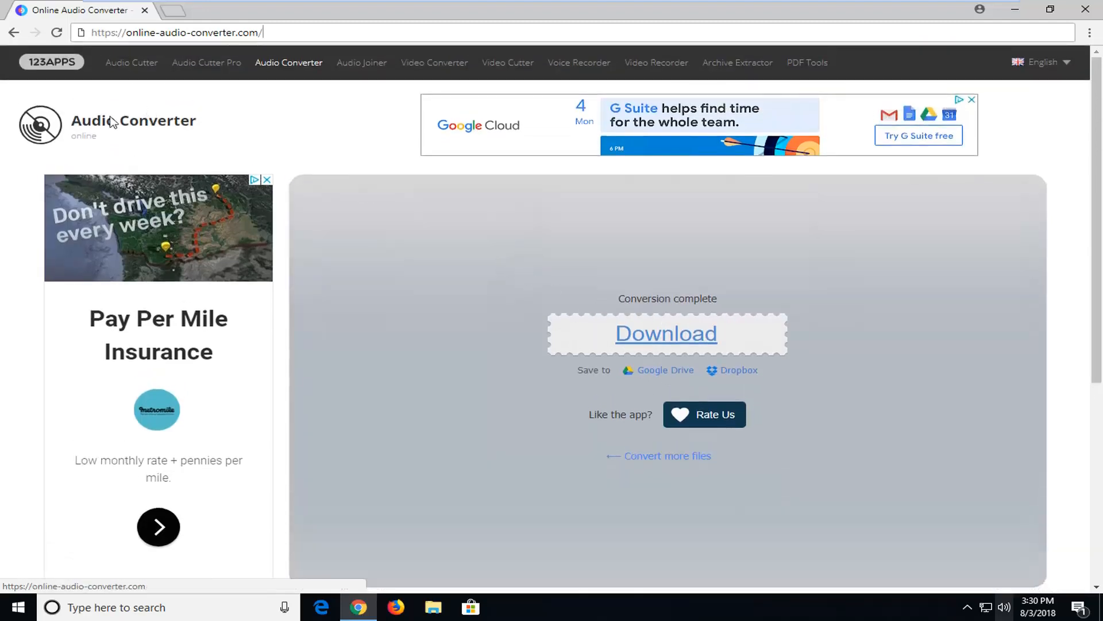
{"action": "left_click", "coordinate": [50, 62]}
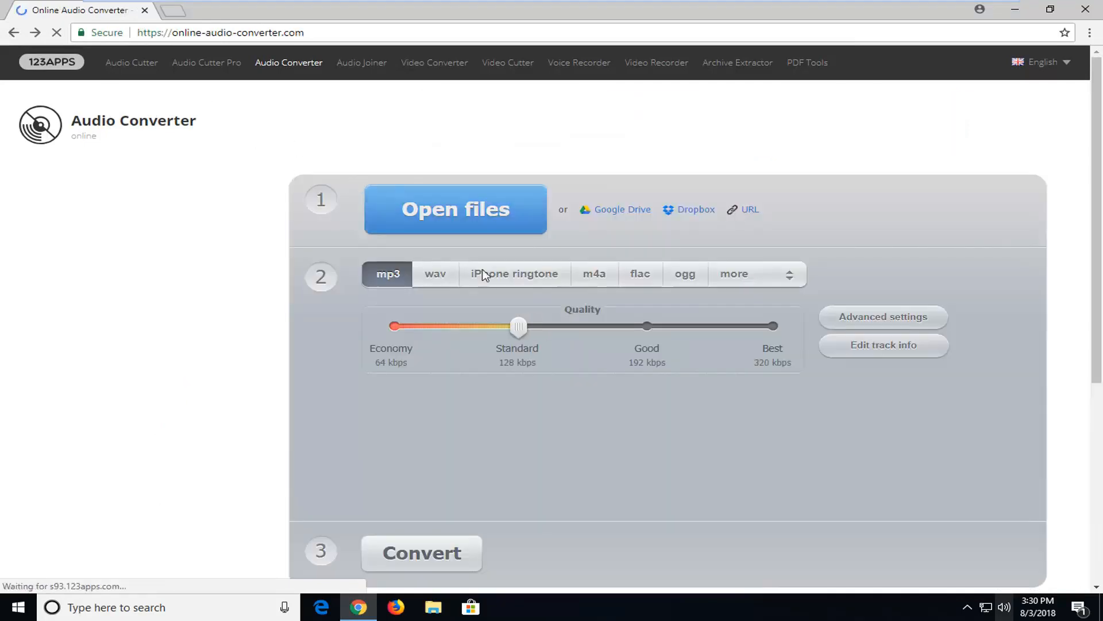
Load my music.mp3 from the Desktop through the Open files dialog
{"action": "left_click", "coordinate": [12, 33]}
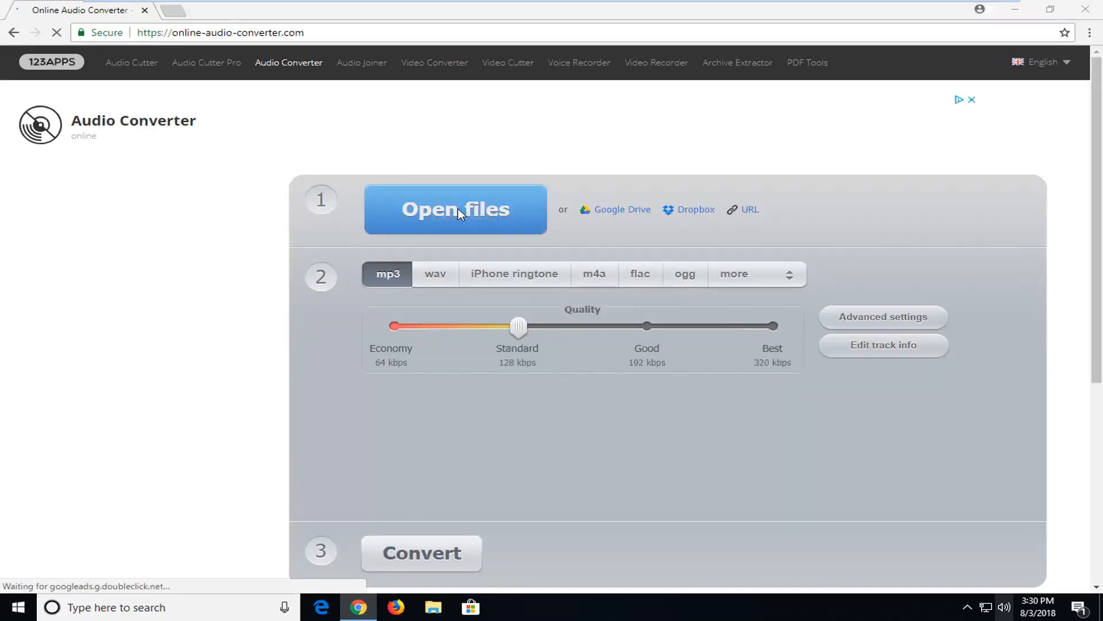
{"action": "left_click", "coordinate": [456, 210]}
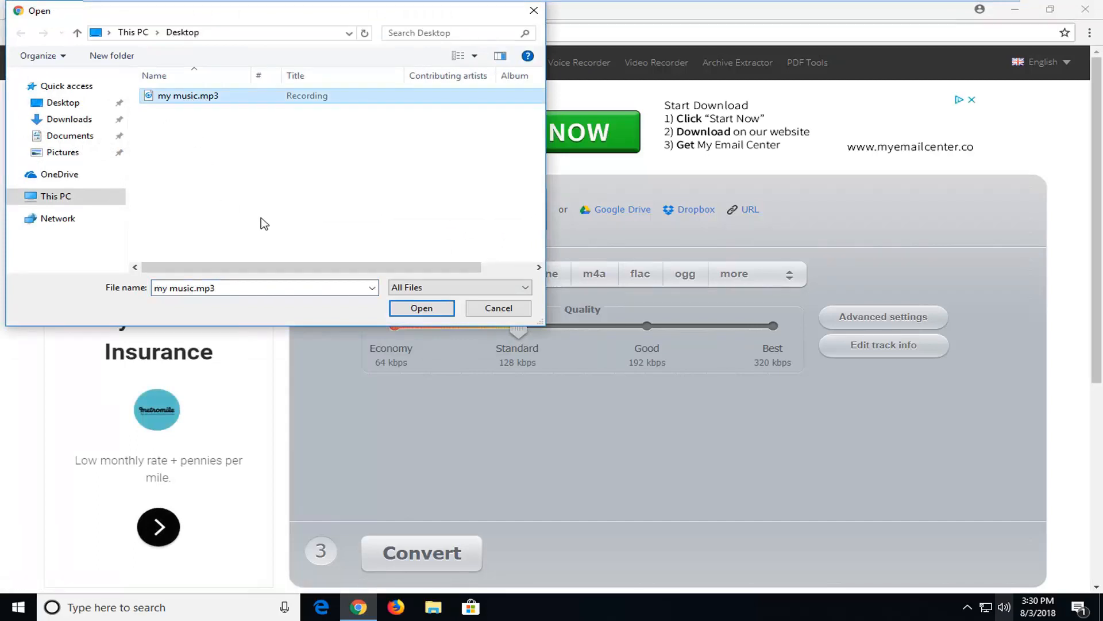
{"action": "mouse_move", "coordinate": [202, 121]}
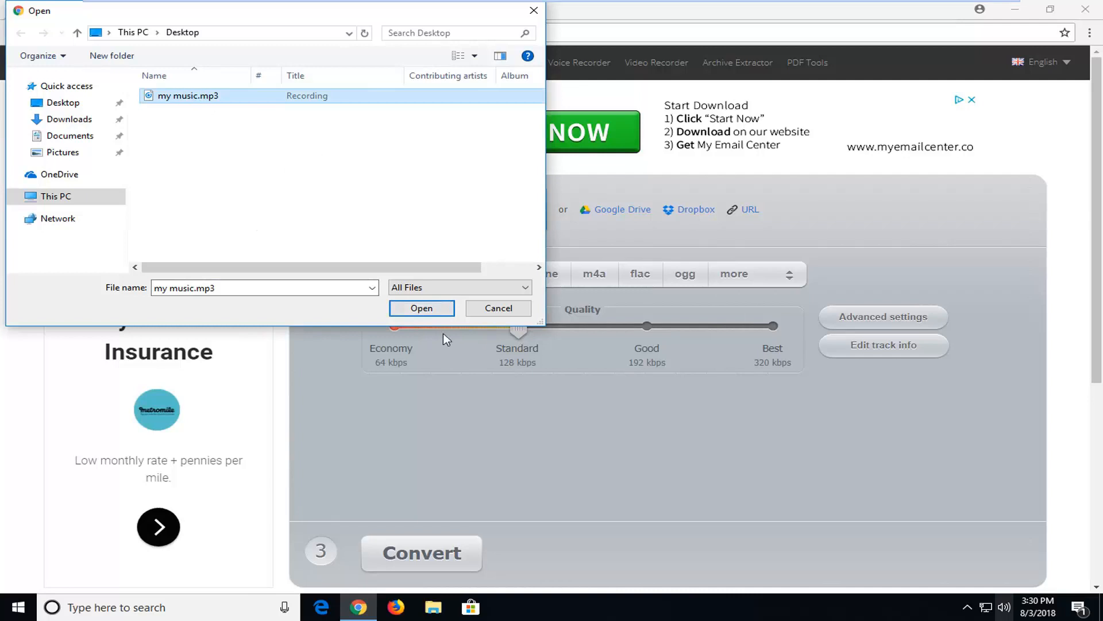
{"action": "left_click", "coordinate": [422, 308]}
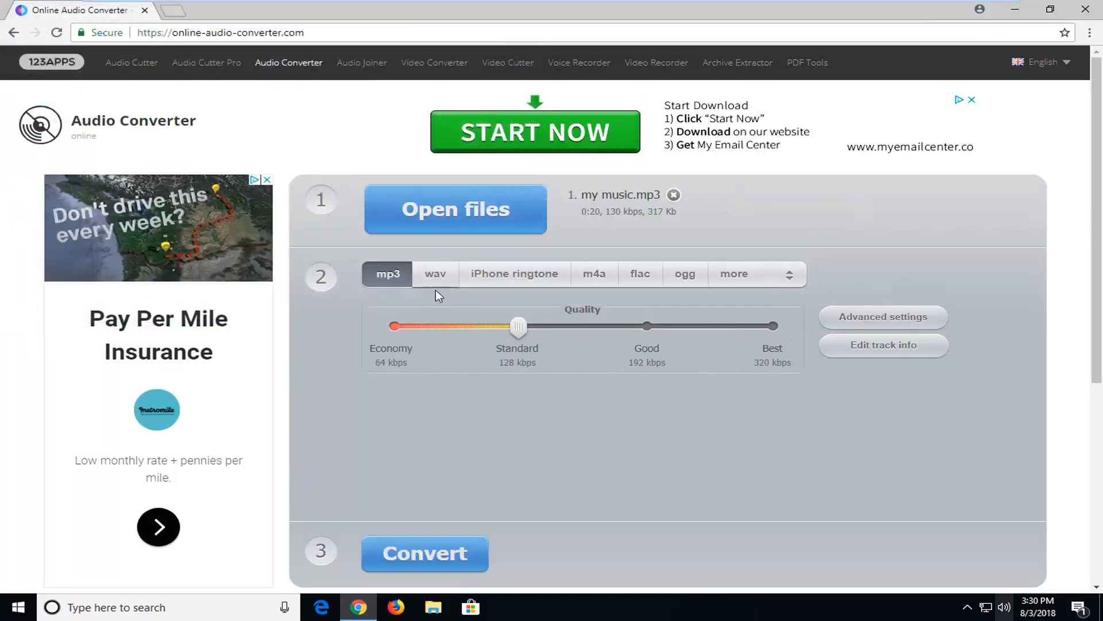
Choose wav at CD Quality as the output and run the conversion
{"action": "left_click", "coordinate": [434, 274]}
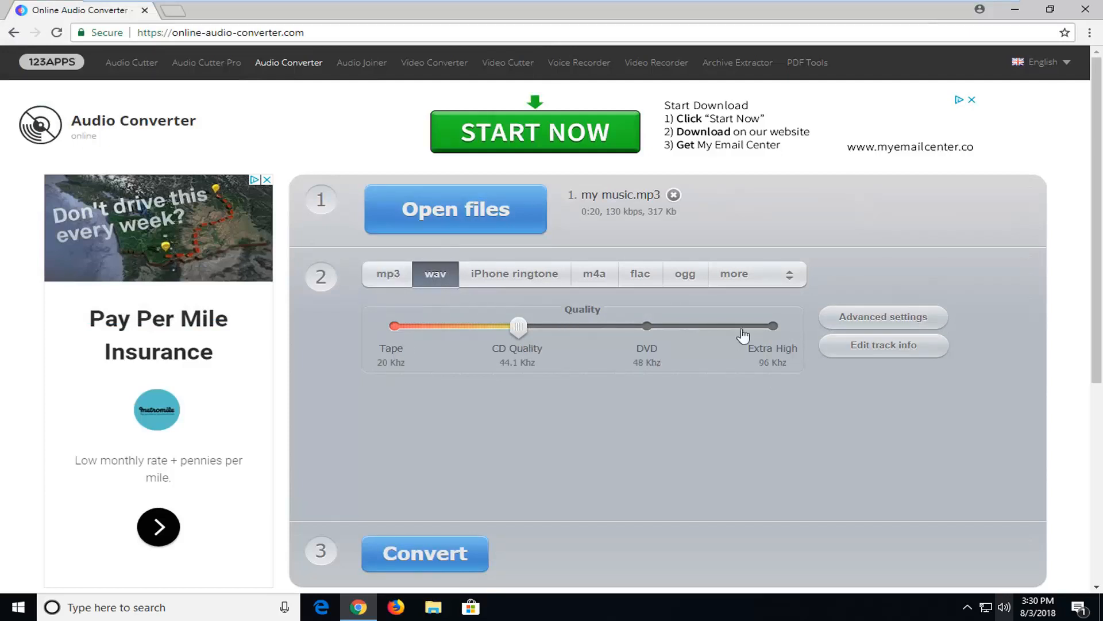
{"action": "mouse_move", "coordinate": [533, 357]}
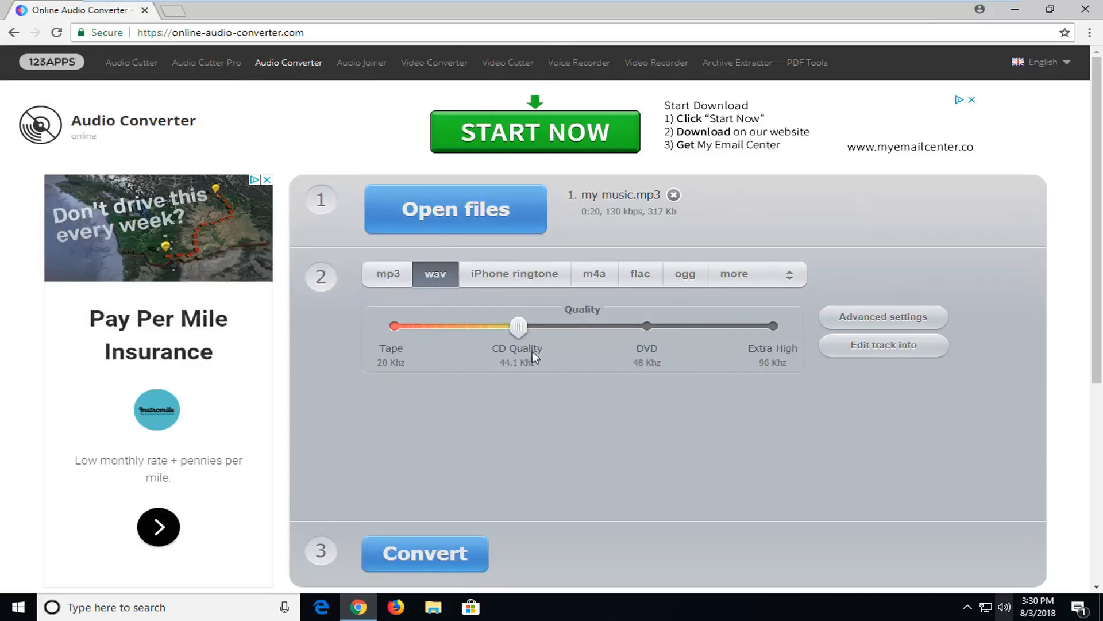
{"action": "mouse_move", "coordinate": [509, 407]}
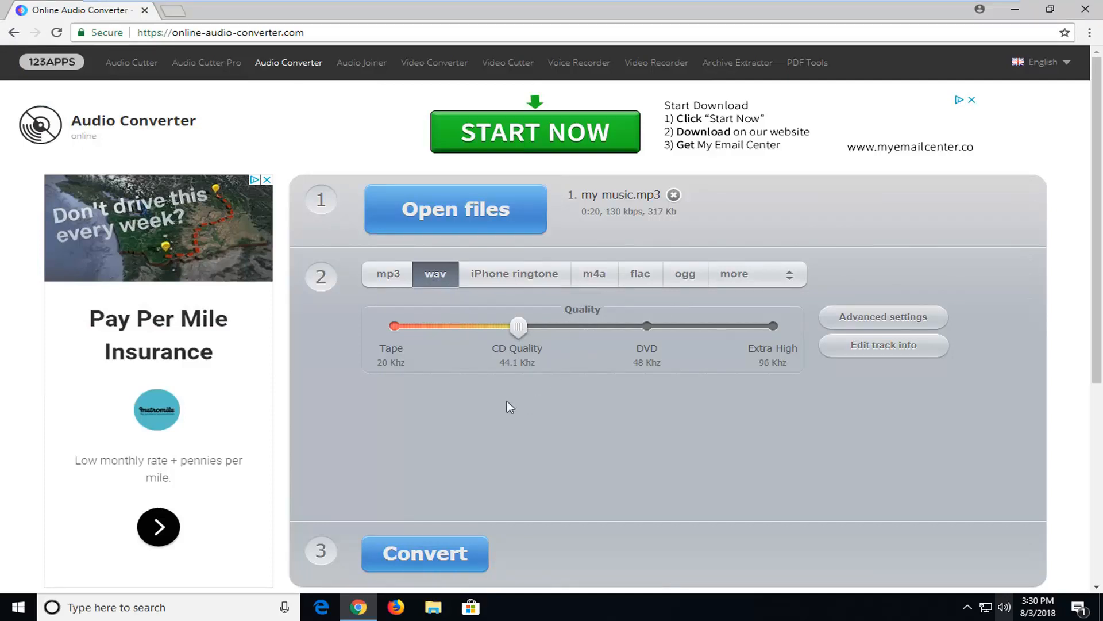
{"action": "left_click", "coordinate": [424, 552]}
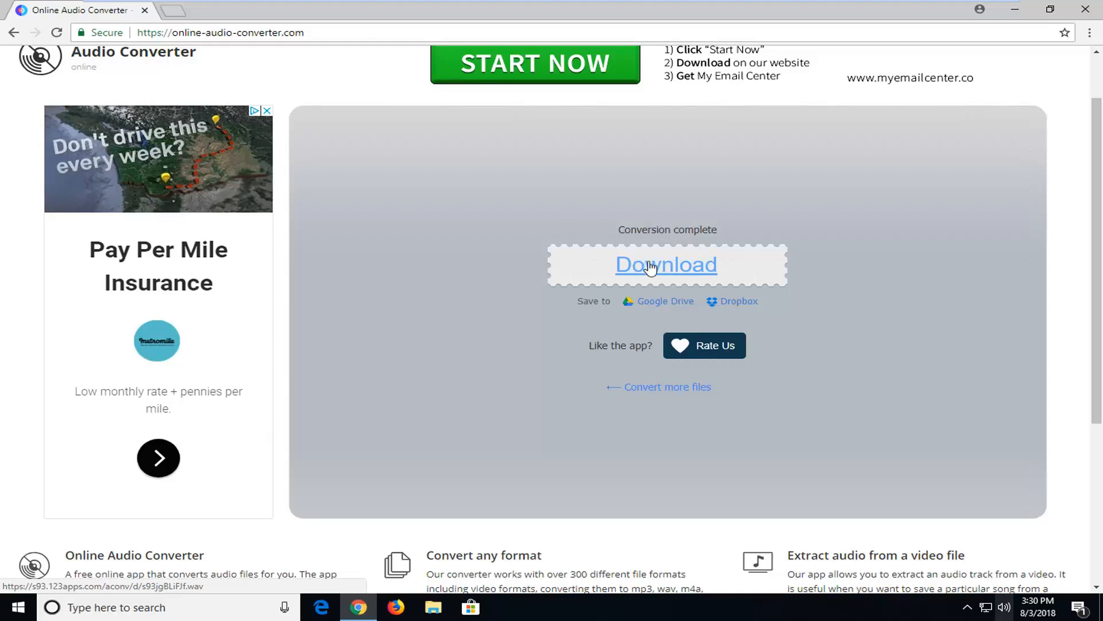
Save the download link as new music.wav on the Desktop
{"action": "right_click", "coordinate": [665, 265]}
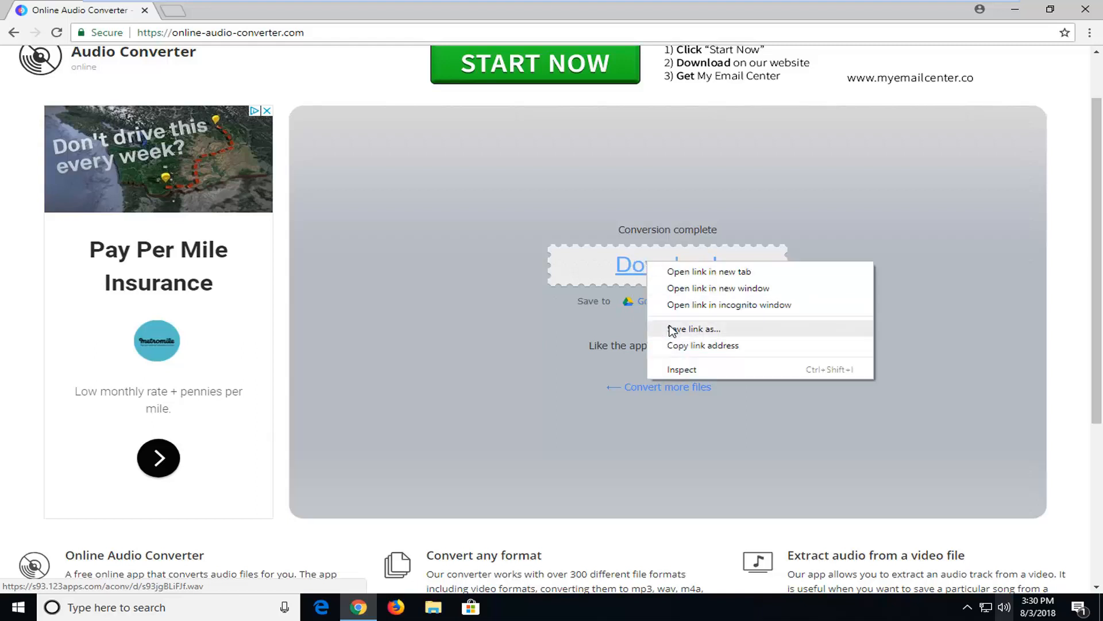
{"action": "left_click", "coordinate": [696, 329]}
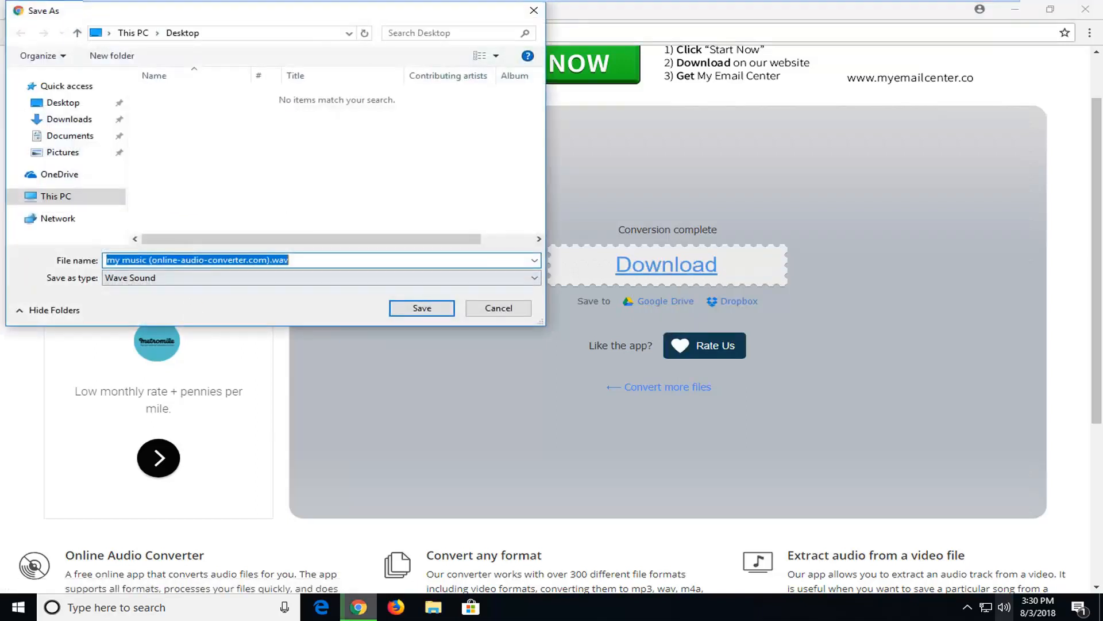
{"action": "left_click", "coordinate": [320, 260]}
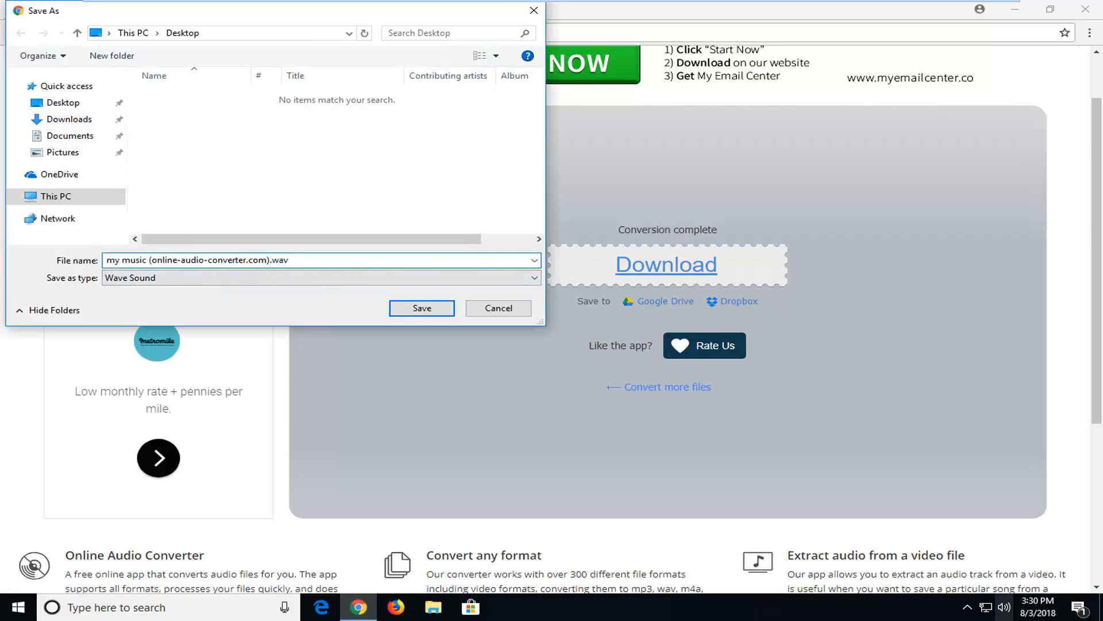
{"action": "double_click", "coordinate": [197, 260]}
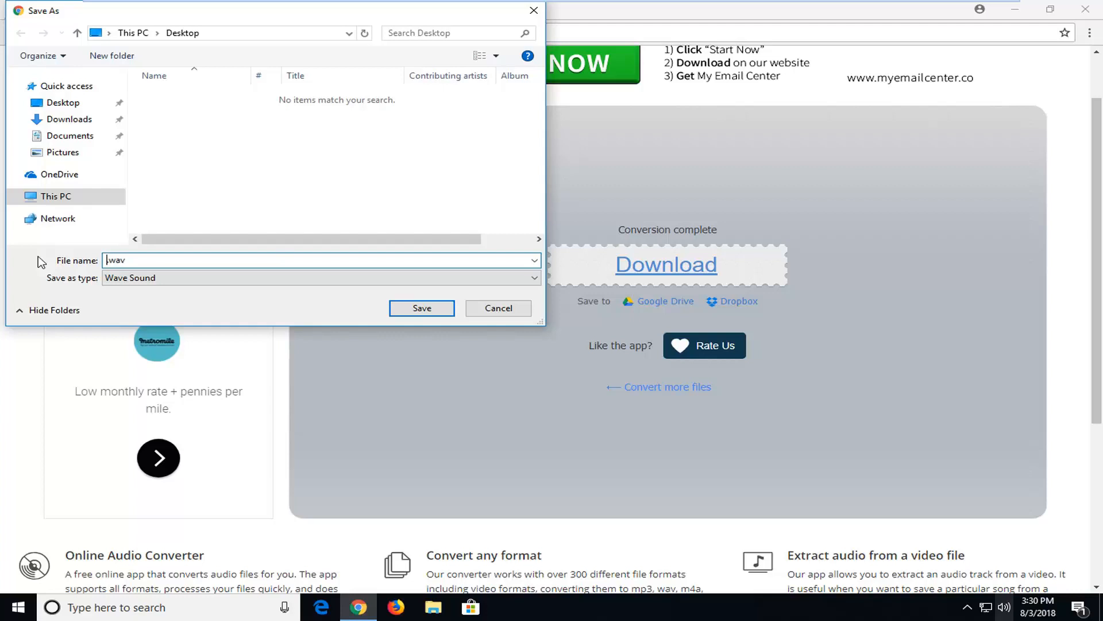
{"action": "type", "text": "new mu"}
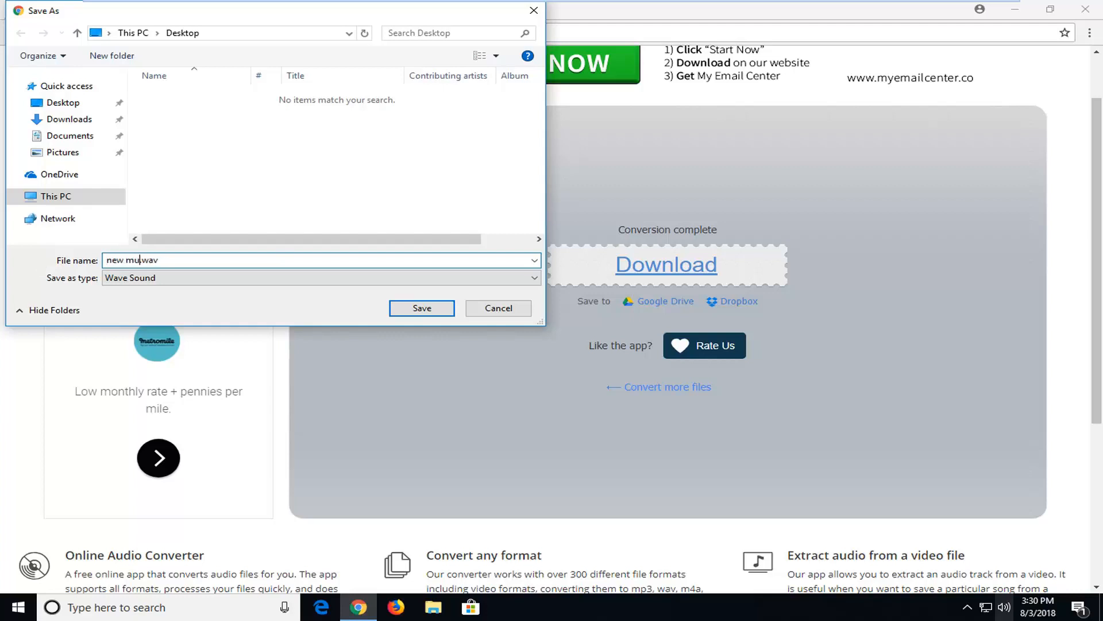
{"action": "type", "text": "sic"}
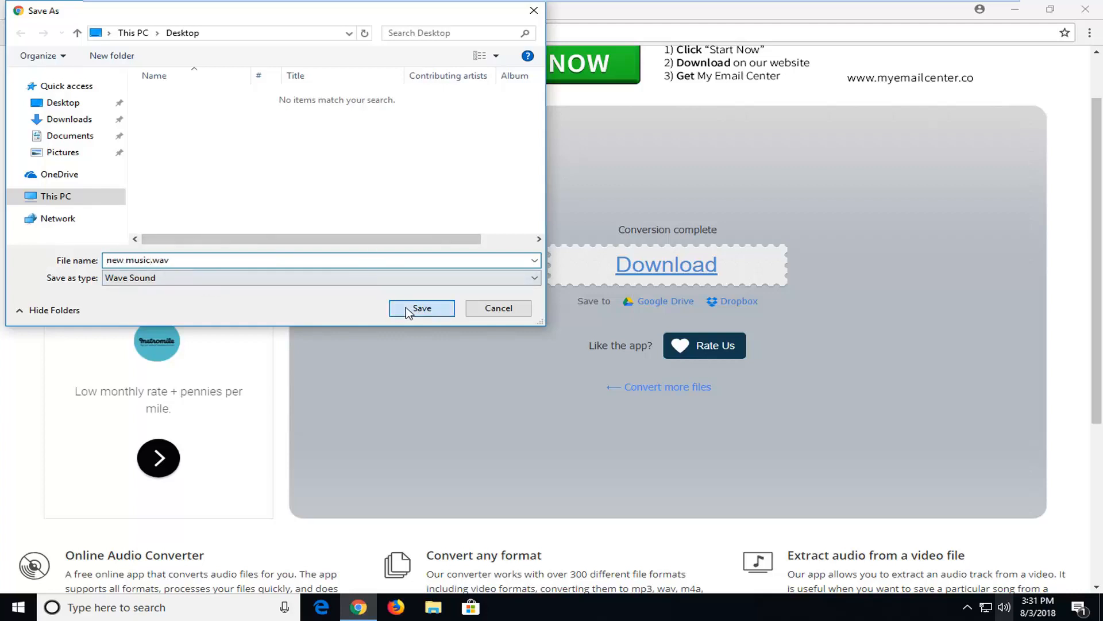
{"action": "left_click", "coordinate": [422, 308]}
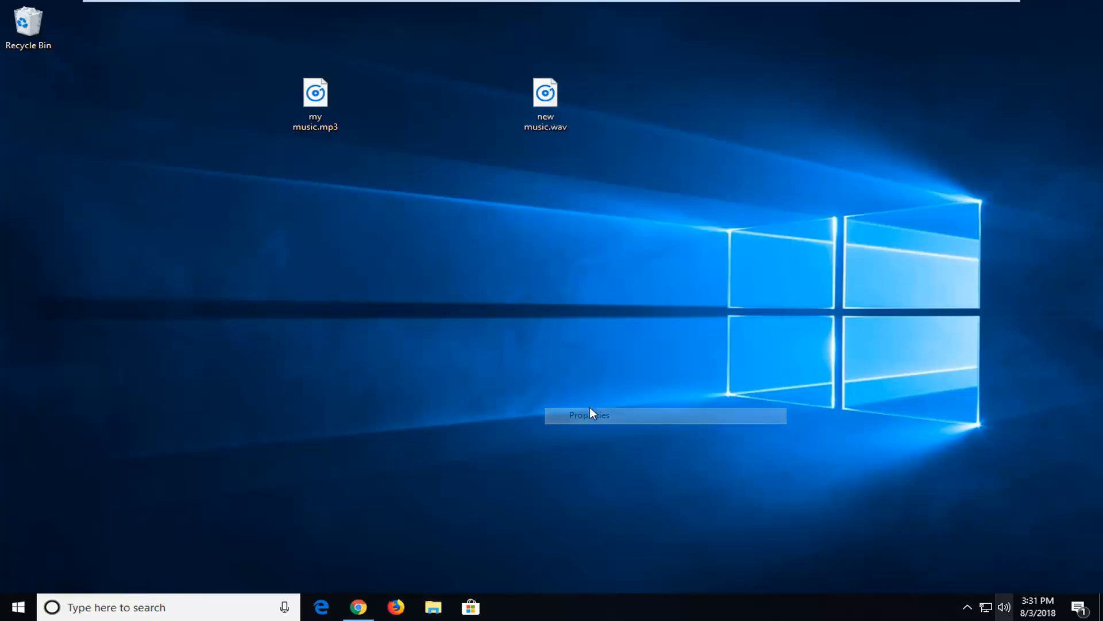
{"action": "right_click", "coordinate": [545, 103]}
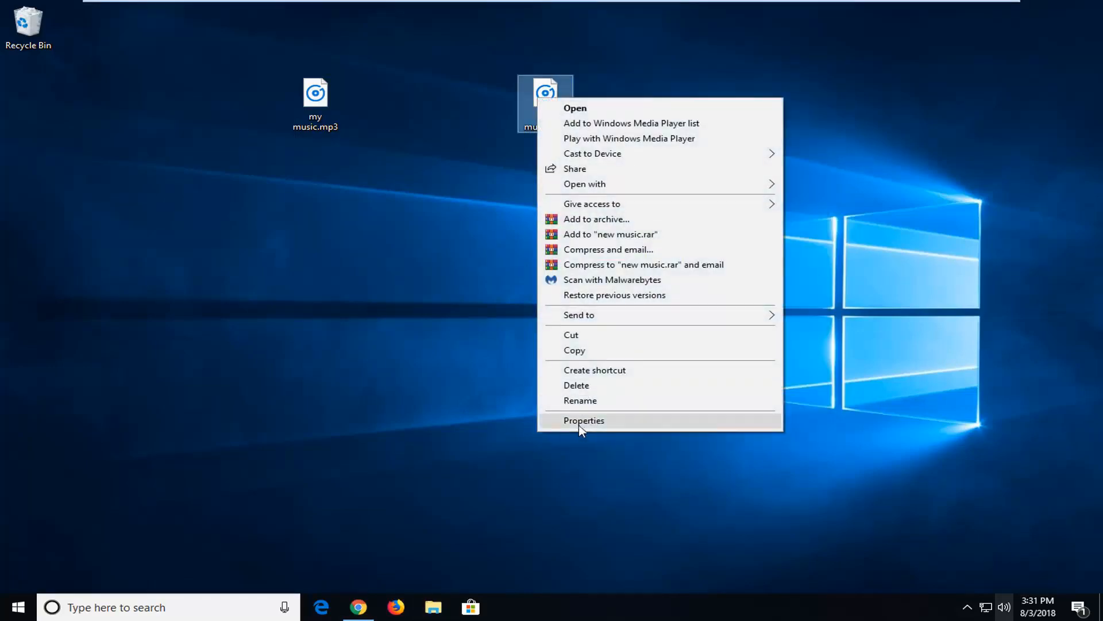
{"action": "left_click", "coordinate": [584, 420]}
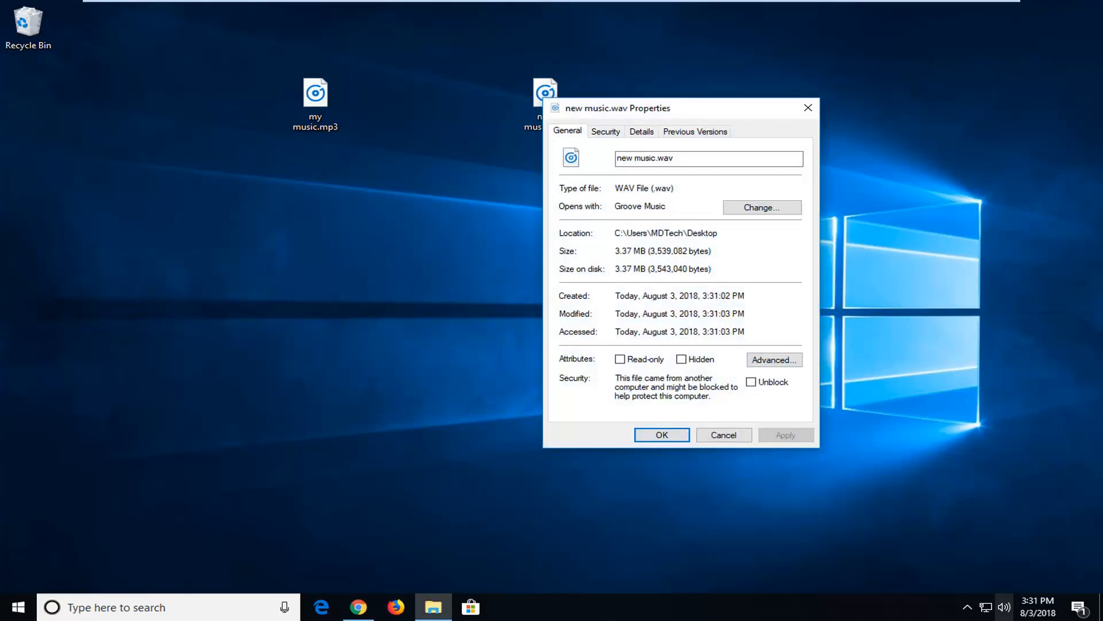
{"action": "left_click", "coordinate": [661, 434]}
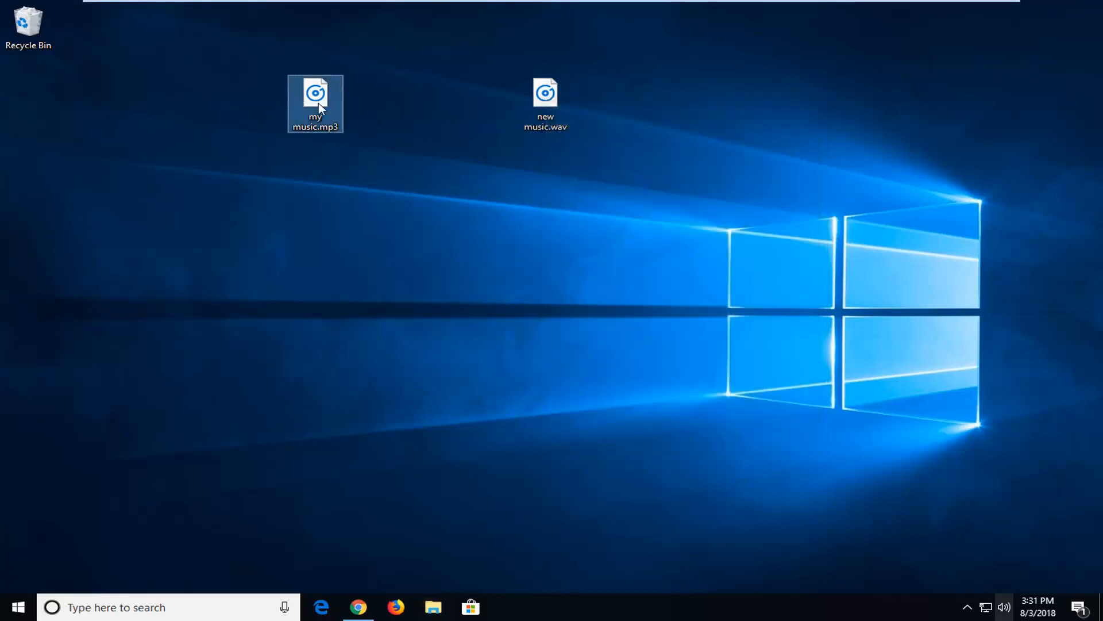
{"action": "right_click", "coordinate": [315, 103]}
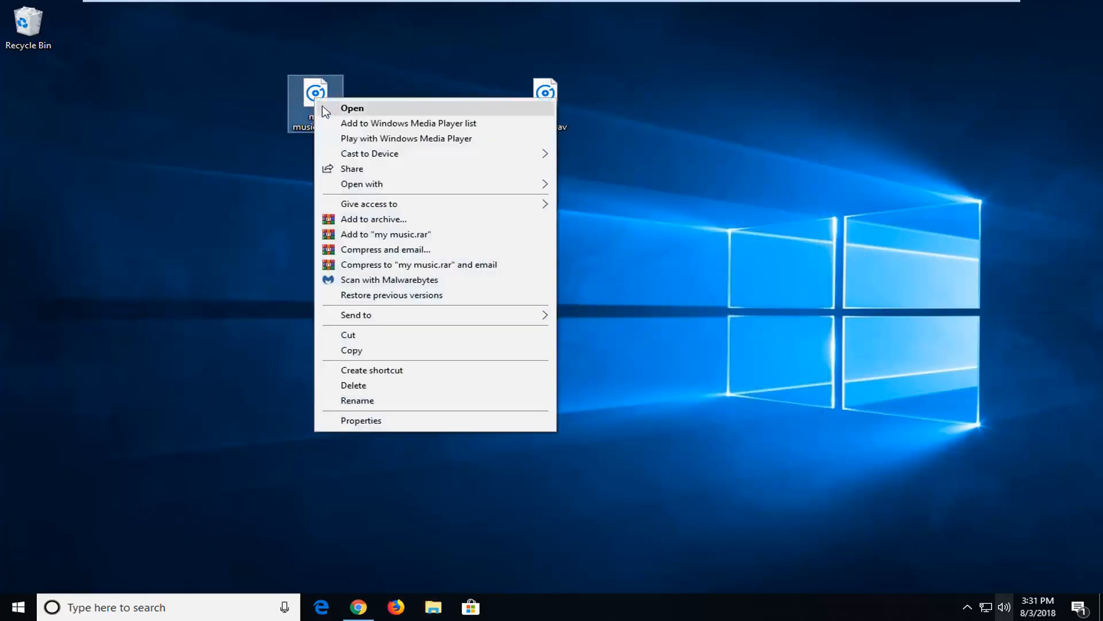
{"action": "left_click", "coordinate": [361, 420]}
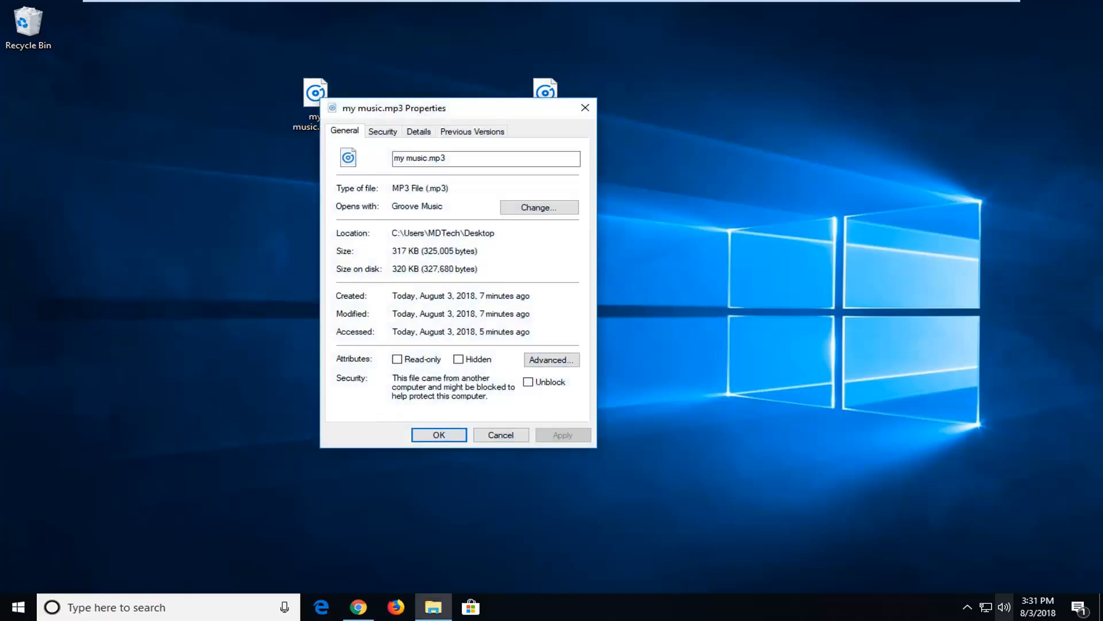
{"action": "mouse_move", "coordinate": [576, 125]}
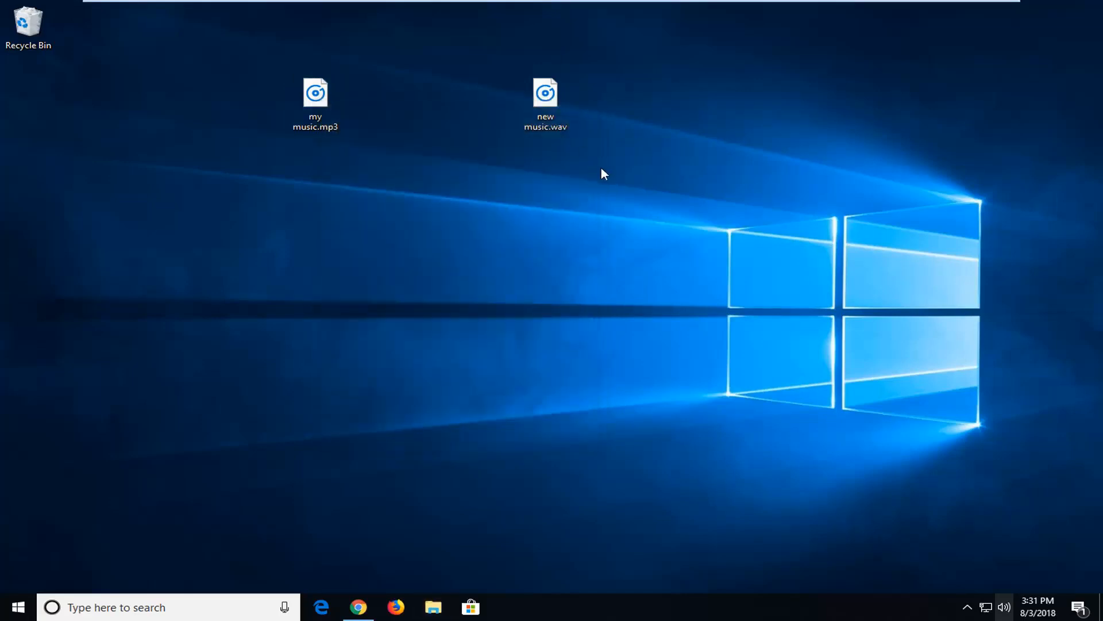
{"action": "mouse_move", "coordinate": [609, 200]}
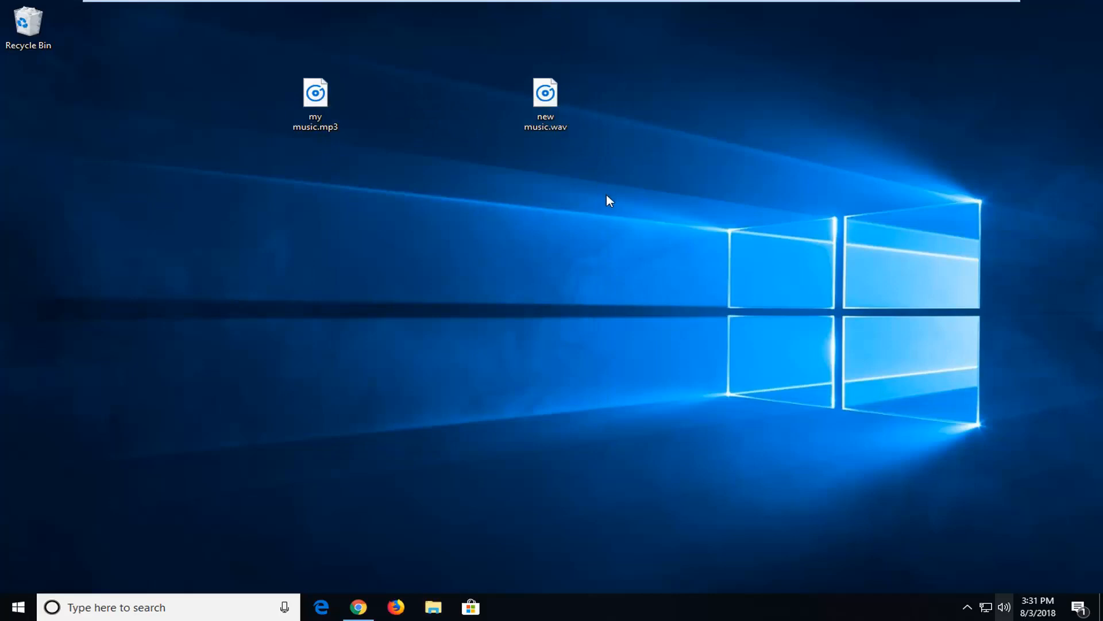